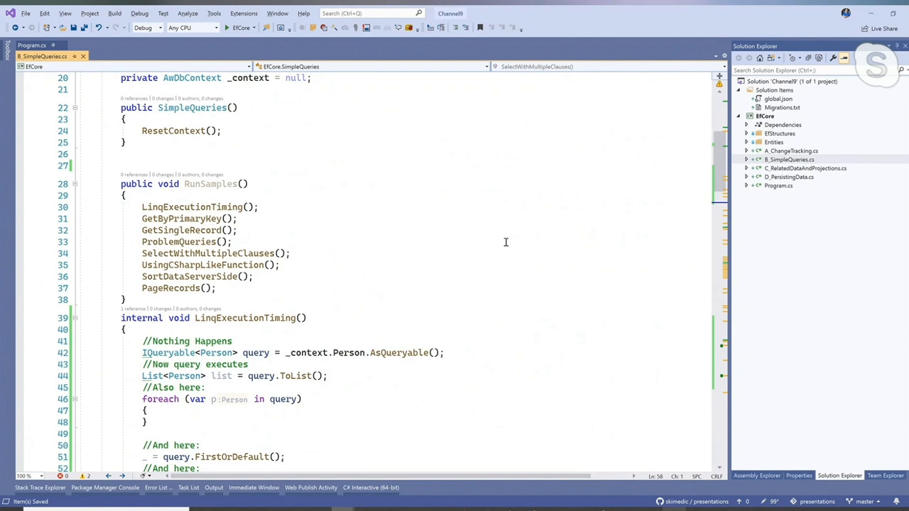
Scroll to the LinqExecutionTiming method to reach the AsQueryable statement.
{"action": "scroll", "scroll_direction": "down", "scroll_amount": 3}
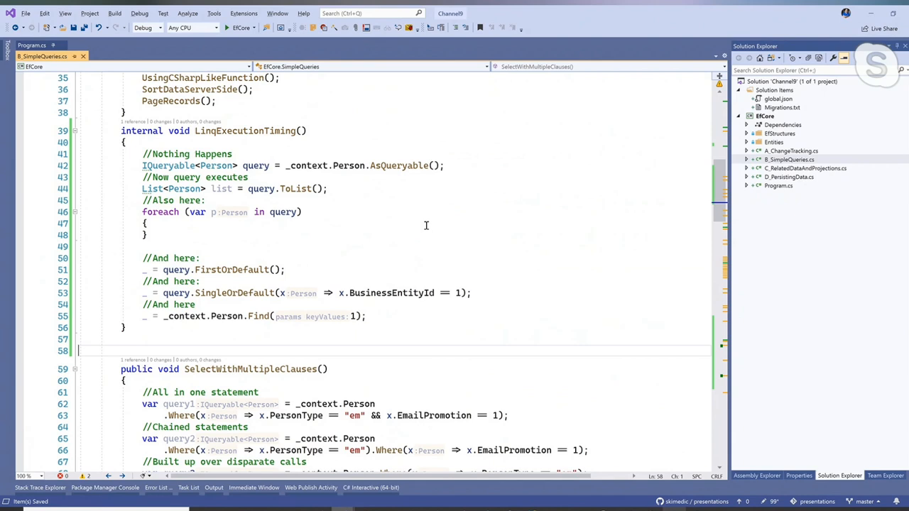
{"action": "mouse_move", "coordinate": [198, 139]}
{"action": "type", "text": "_context.Person"}
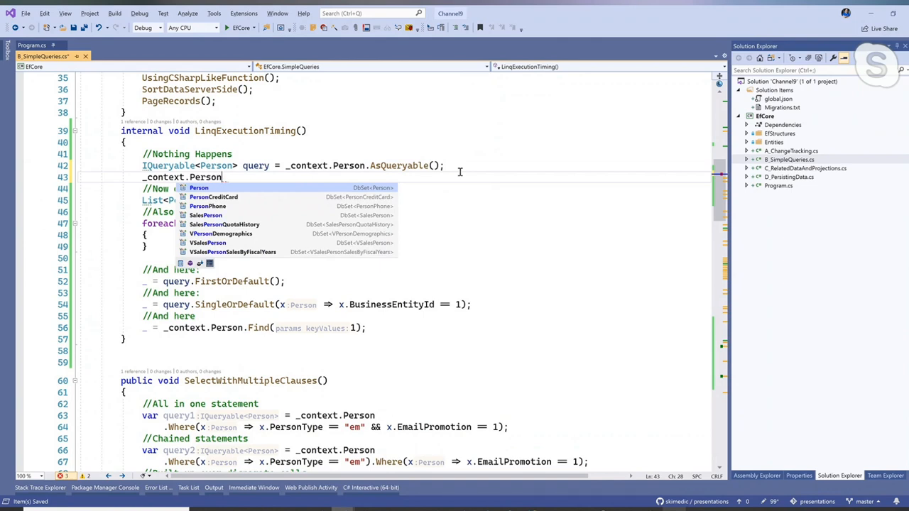
Append .ToList() so _context.Person loads immediately into a list.
{"action": "type", "text": ".ToList();"}
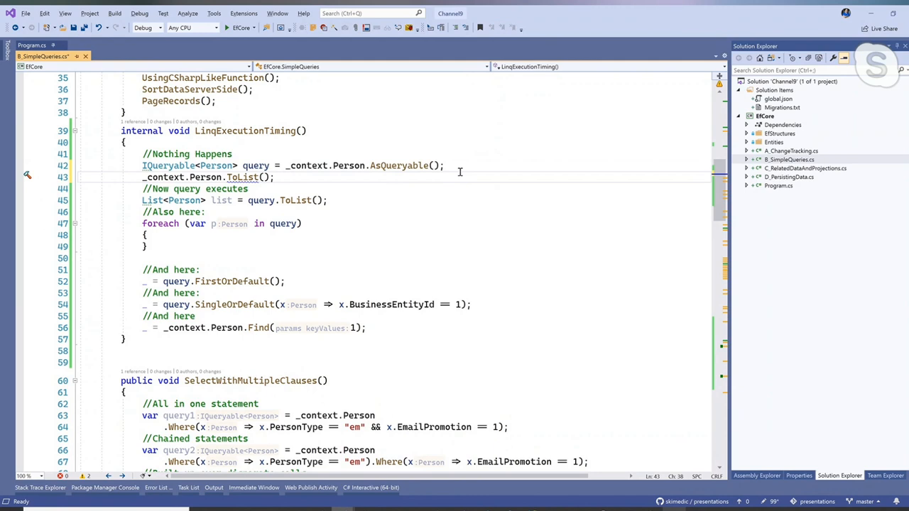
{"action": "left_click", "coordinate": [276, 176]}
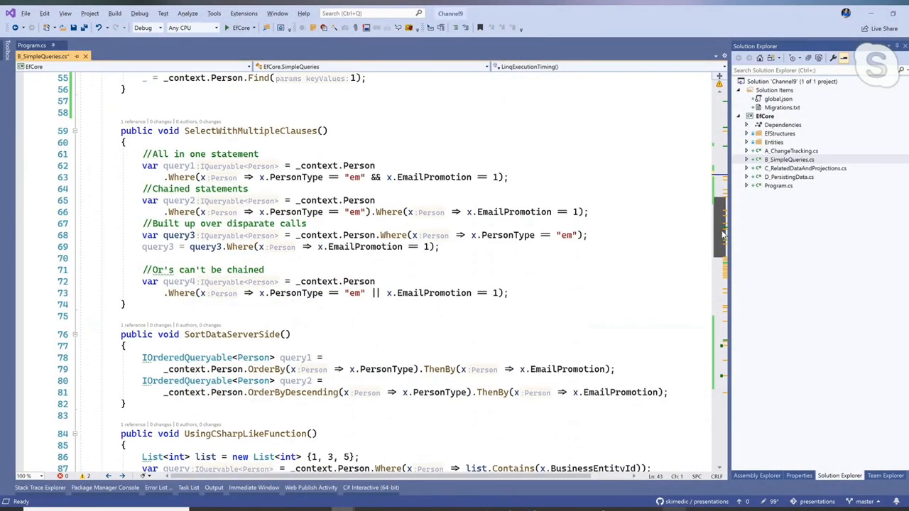
Select query2's chained Where statement in SelectWithMultipleClauses and break the second Where onto its own line.
{"action": "scroll", "scroll_direction": "down", "scroll_amount": 3}
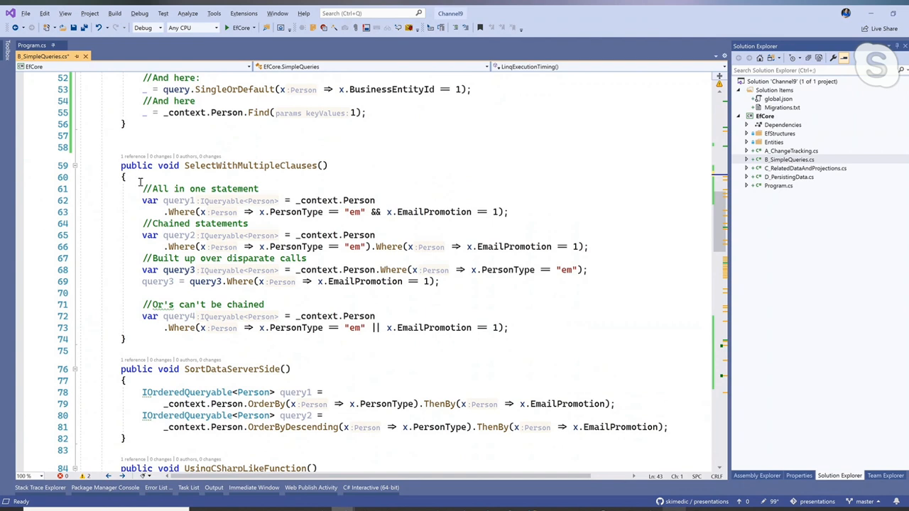
{"action": "left_click_drag", "start_coordinate": [142, 200], "coordinate": [508, 212]}
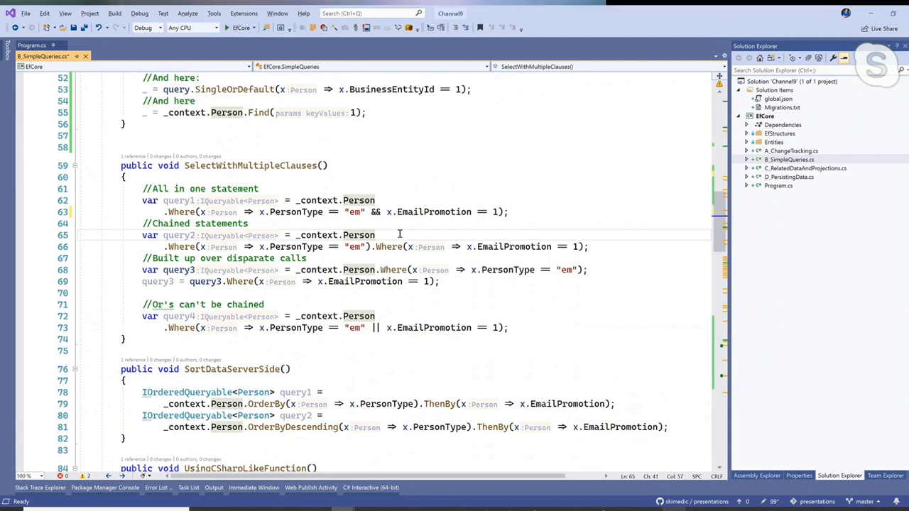
{"action": "scroll", "scroll_direction": "down", "scroll_amount": 3}
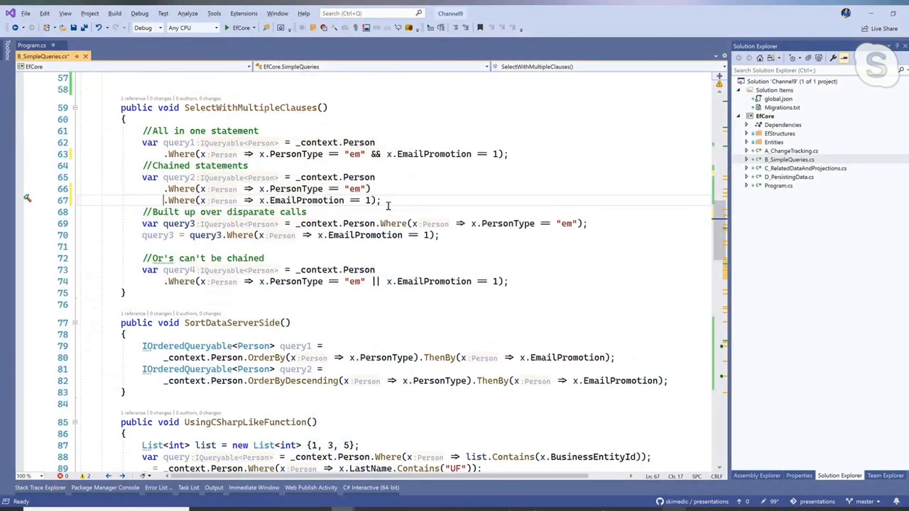
{"action": "type", "text": "q"}
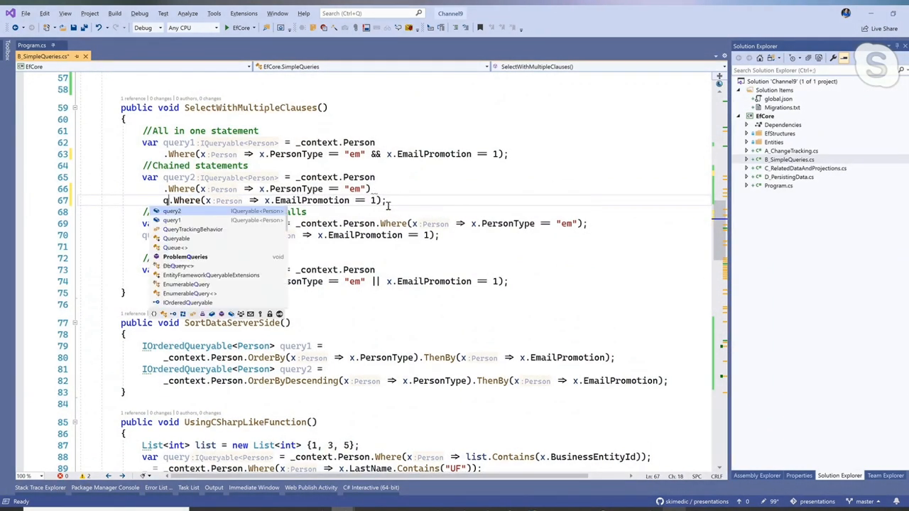
{"action": "type", "text": "uery2 ="}
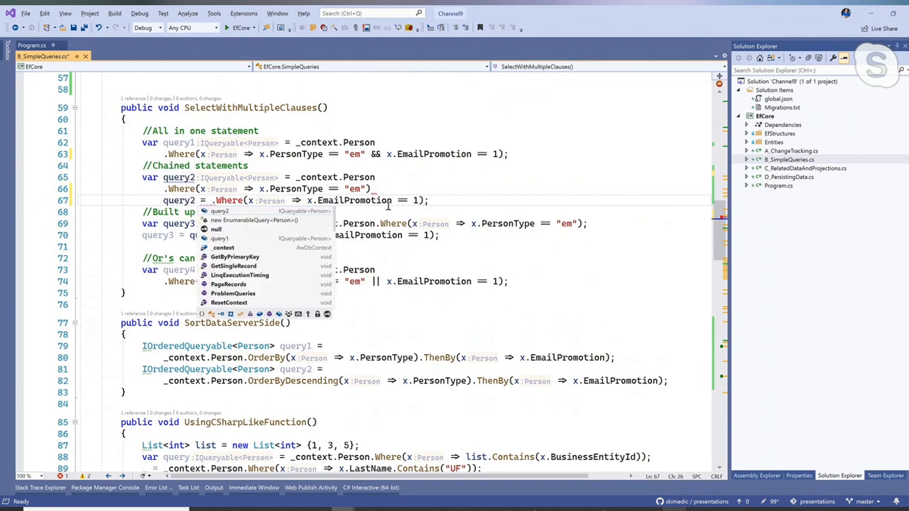
{"action": "type", "text": "query2"}
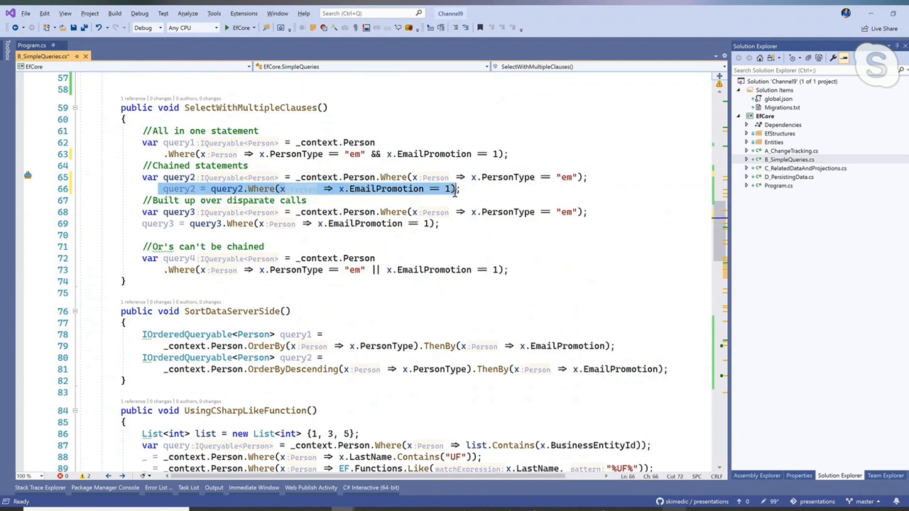
{"action": "left_click", "coordinate": [461, 189]}
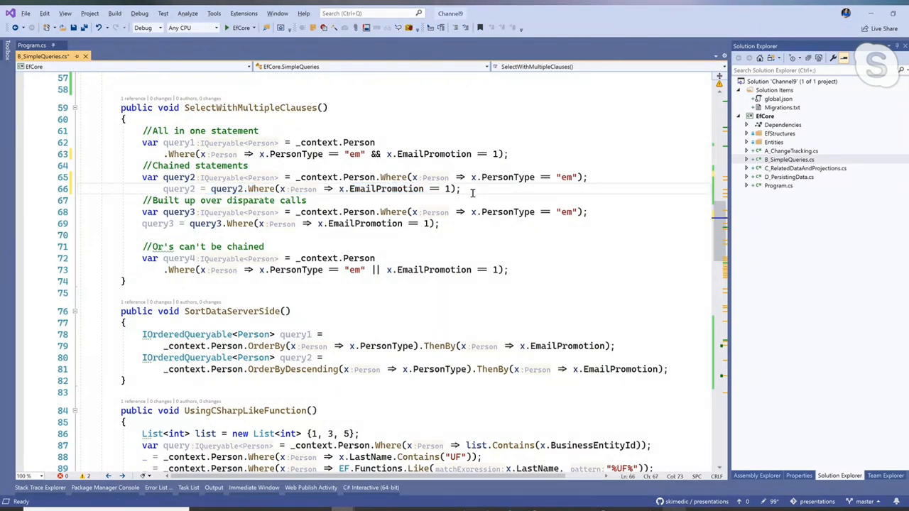
{"action": "left_click", "coordinate": [461, 189]}
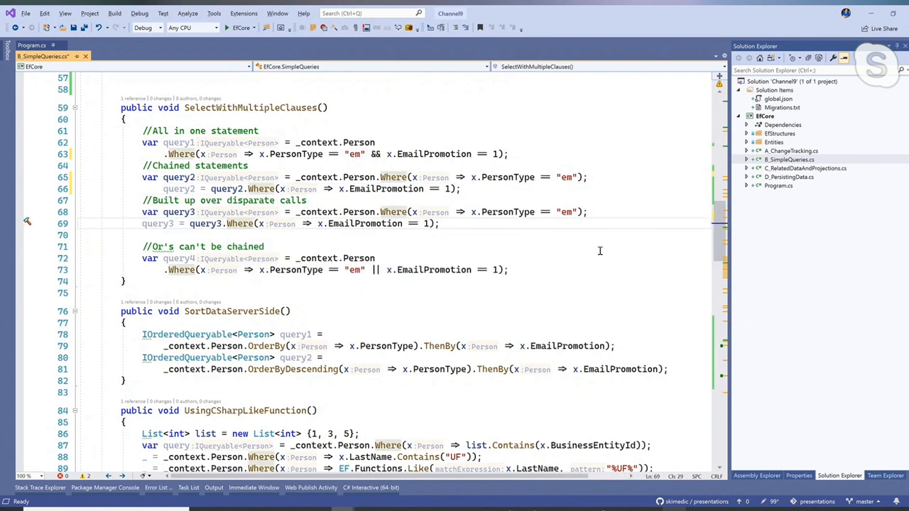
{"action": "scroll", "scroll_direction": "down", "scroll_amount": 3}
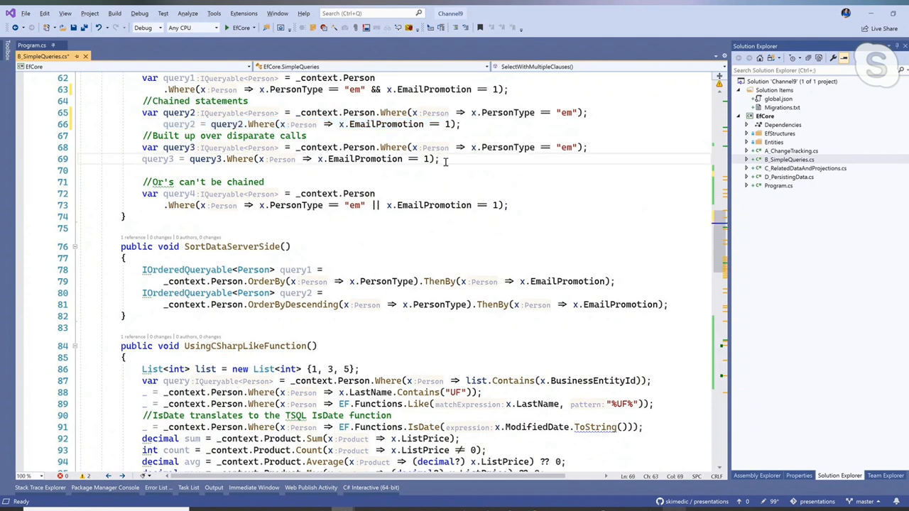
{"action": "mouse_move", "coordinate": [355, 205]}
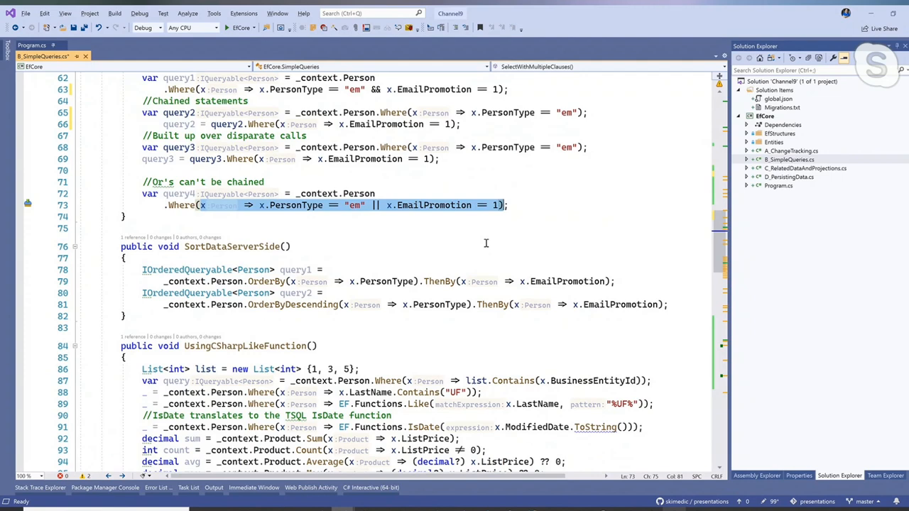
{"action": "scroll", "scroll_direction": "down", "scroll_amount": 3}
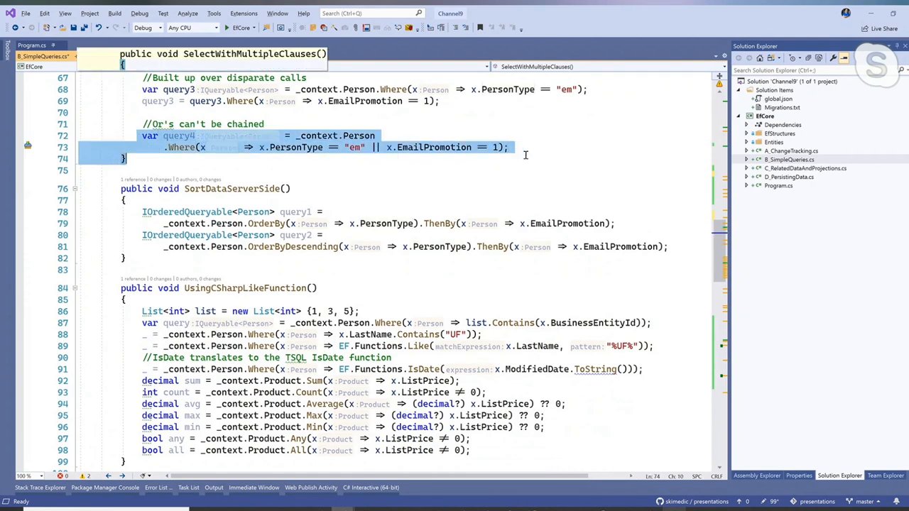
{"action": "scroll", "scroll_direction": "down", "scroll_amount": 3}
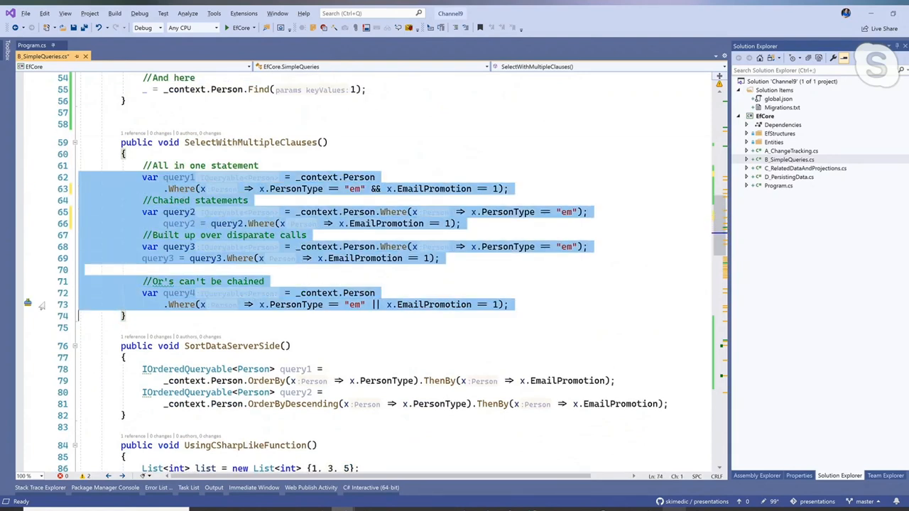
{"action": "mouse_move", "coordinate": [594, 277]}
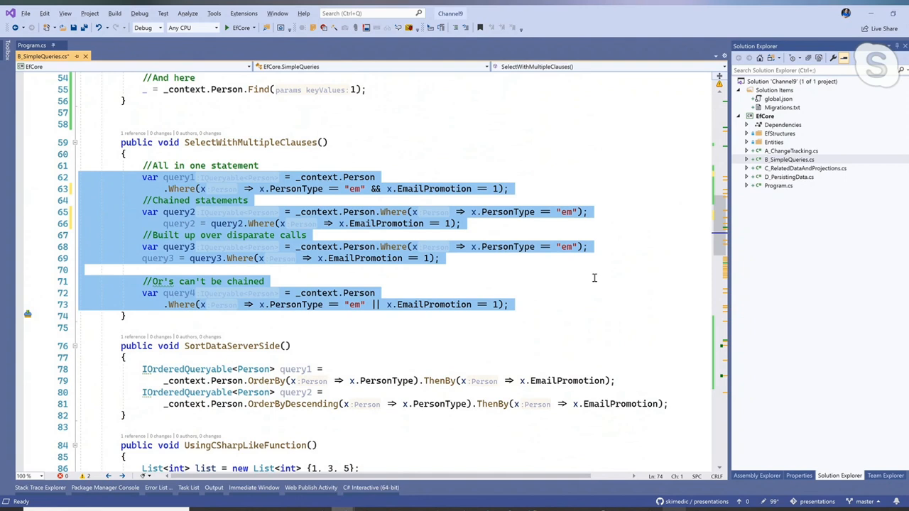
{"action": "mouse_move", "coordinate": [710, 223]}
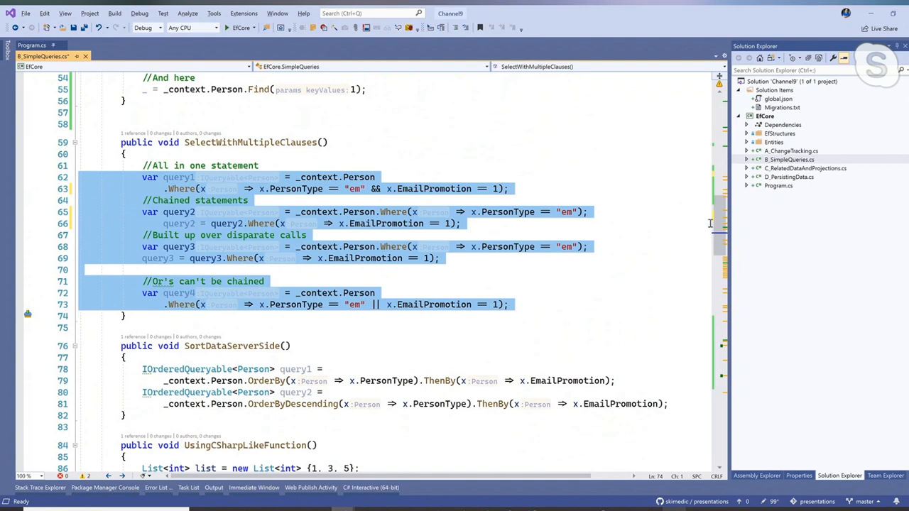
{"action": "scroll", "scroll_direction": "down", "scroll_amount": 3}
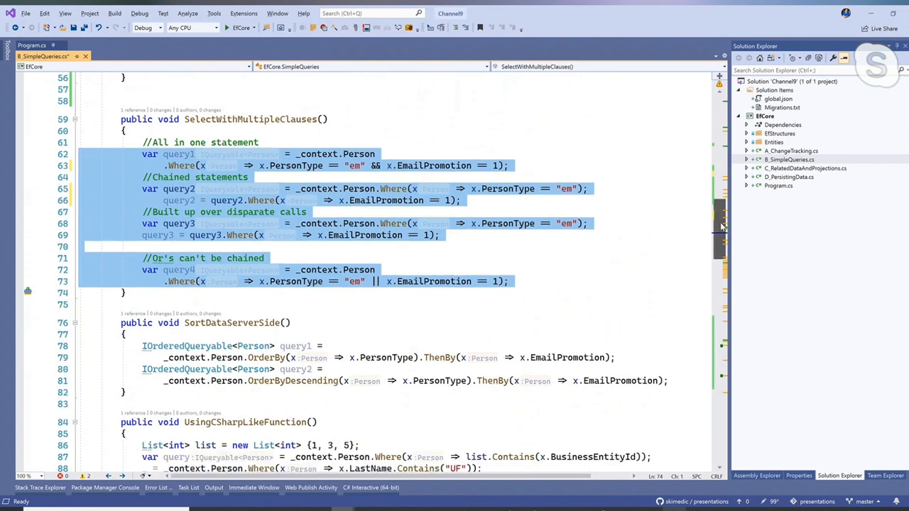
{"action": "scroll", "scroll_direction": "down", "scroll_amount": 3}
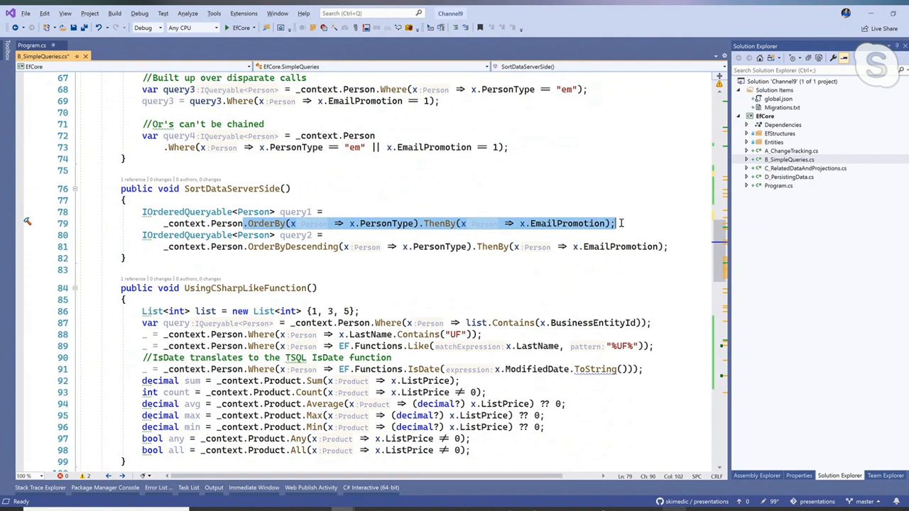
{"action": "scroll", "scroll_direction": "down", "scroll_amount": 3}
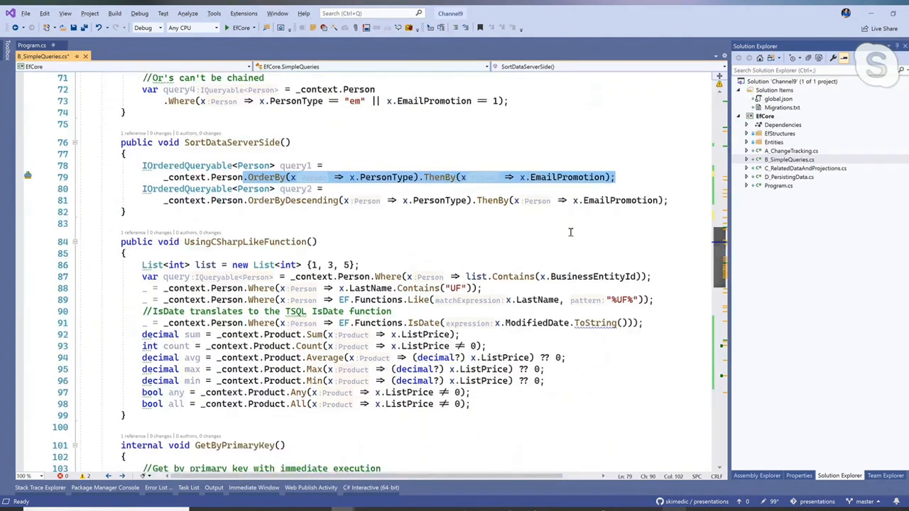
{"action": "left_click", "coordinate": [423, 176]}
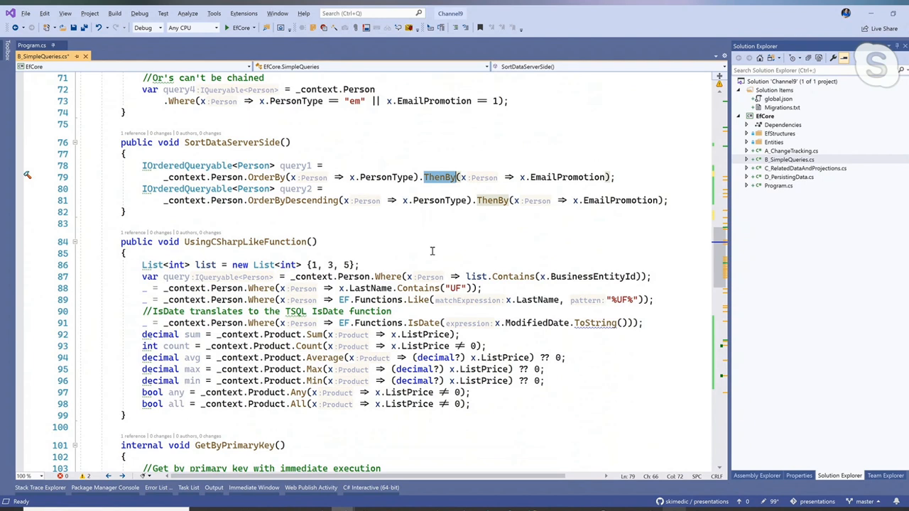
{"action": "left_click", "coordinate": [290, 200]}
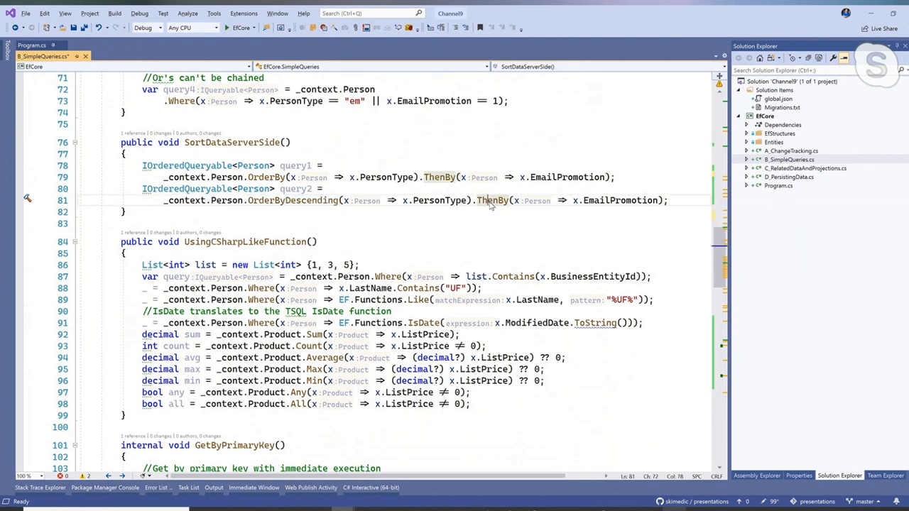
{"action": "double_click", "coordinate": [491, 200]}
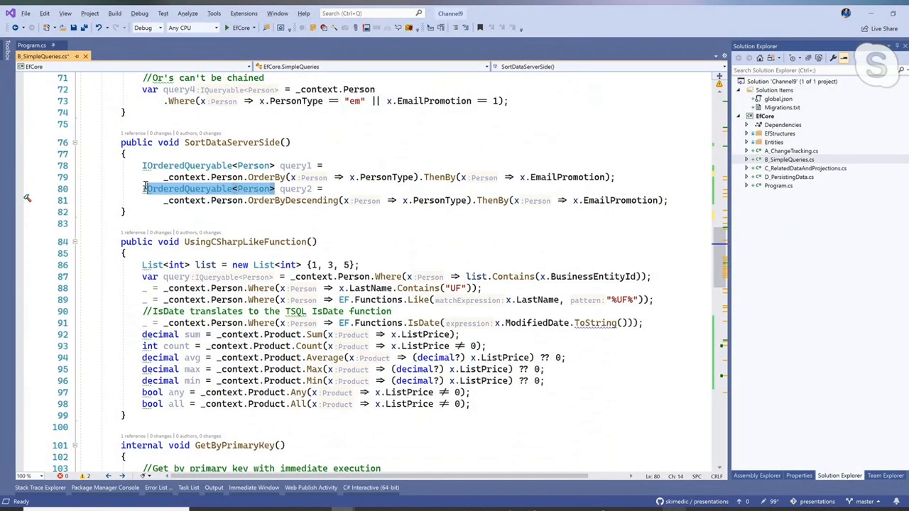
{"action": "type", "text": "Ivar"}
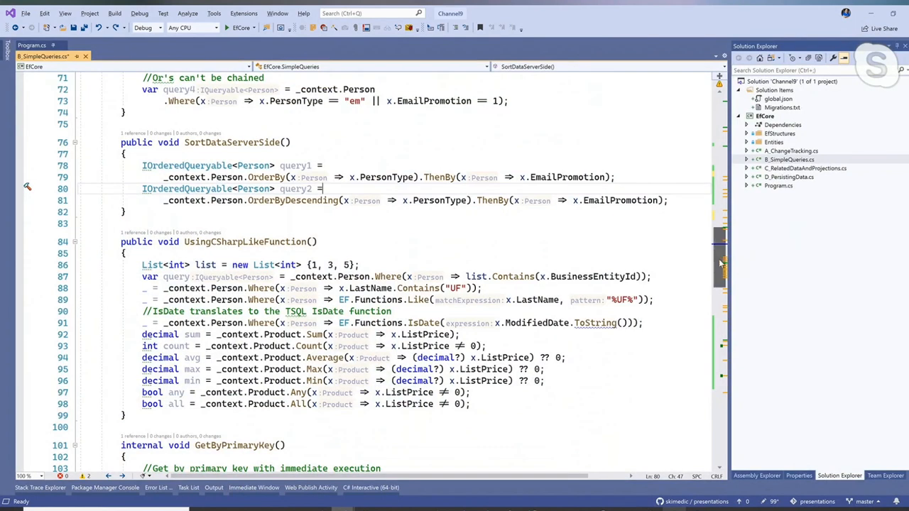
{"action": "scroll", "scroll_direction": "down", "scroll_amount": 3}
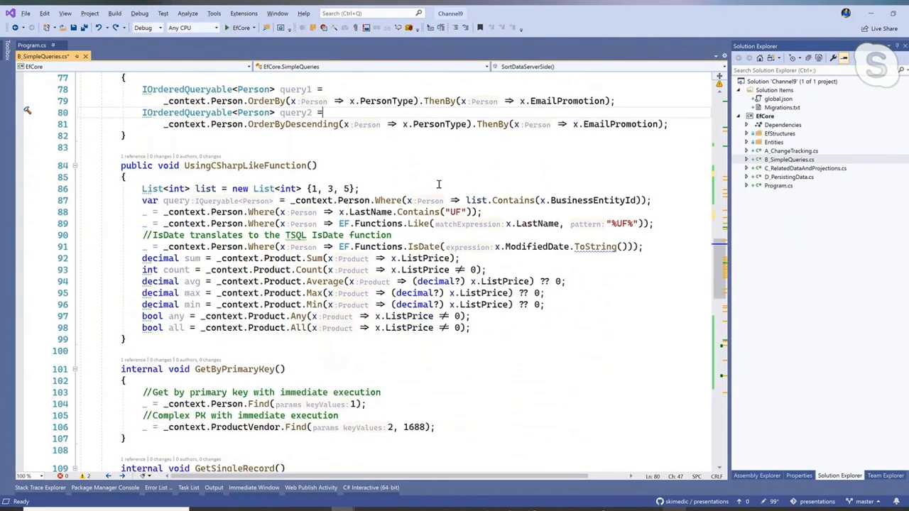
{"action": "mouse_move", "coordinate": [382, 185]}
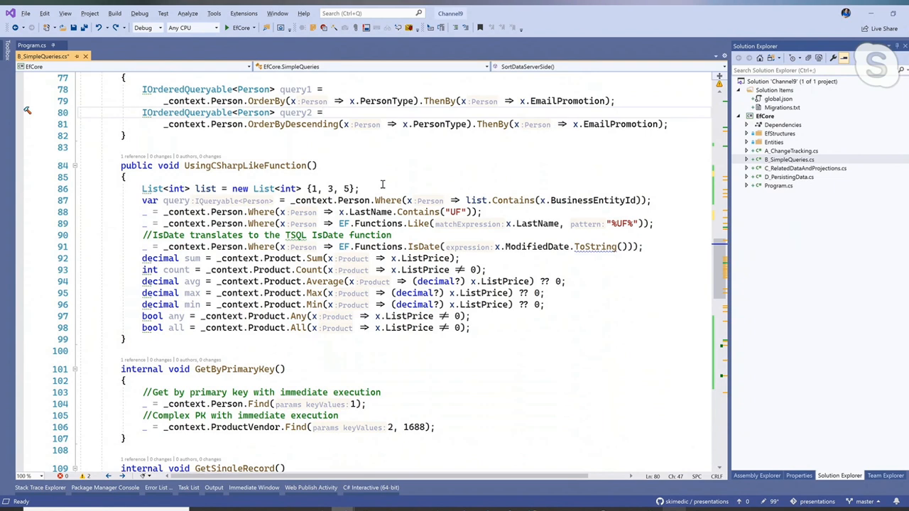
{"action": "left_click", "coordinate": [321, 112]}
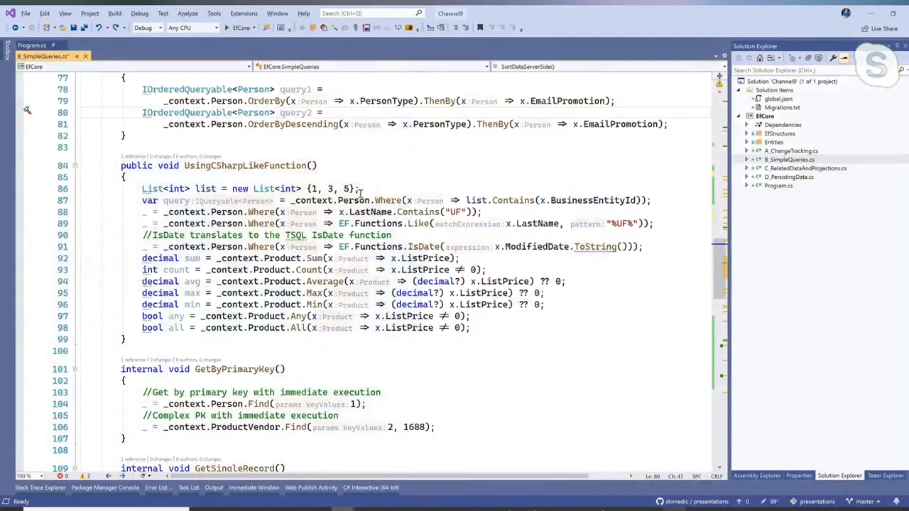
{"action": "double_click", "coordinate": [174, 200]}
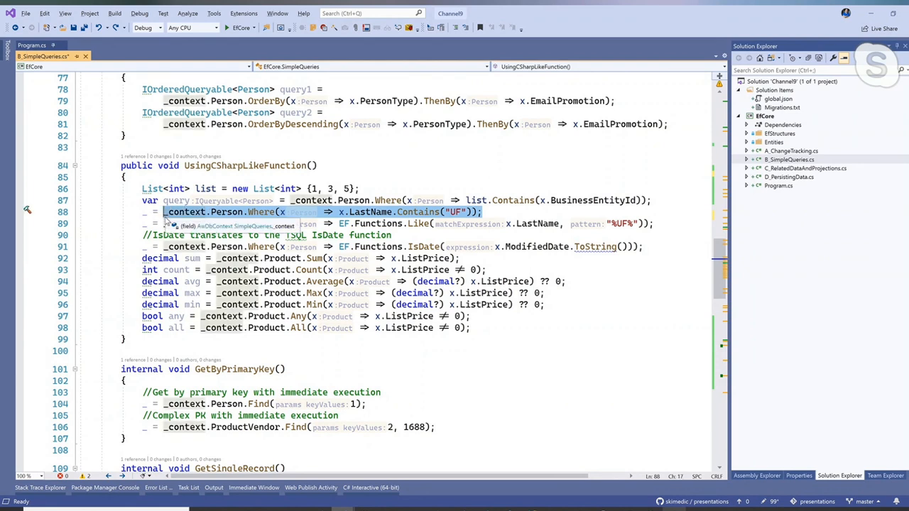
{"action": "left_click", "coordinate": [517, 211]}
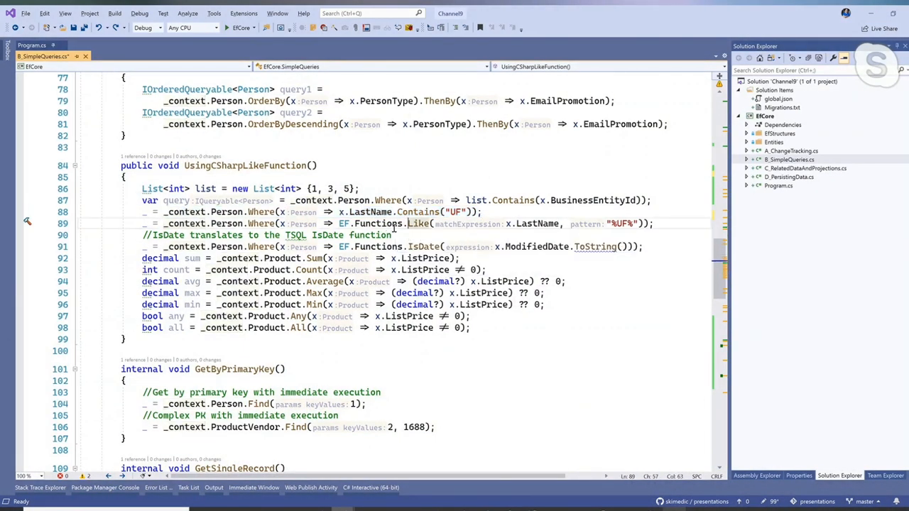
{"action": "double_click", "coordinate": [418, 225]}
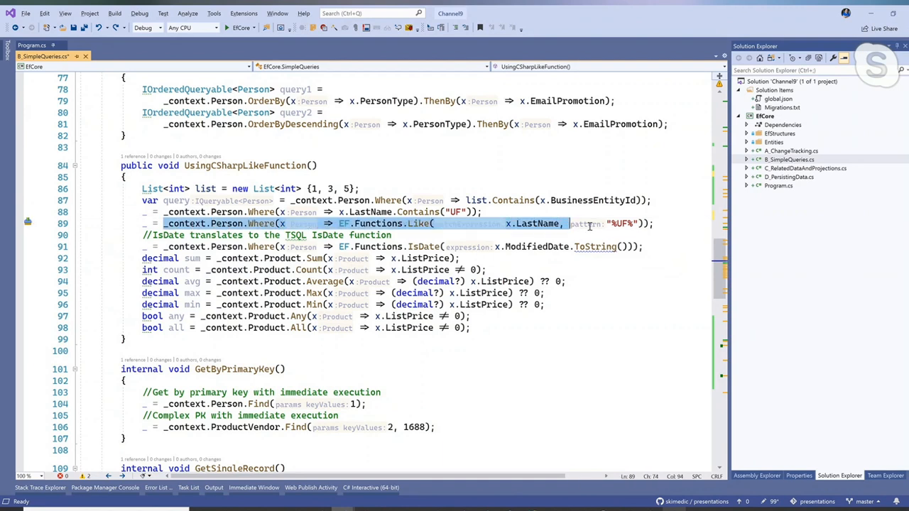
{"action": "left_click", "coordinate": [653, 223]}
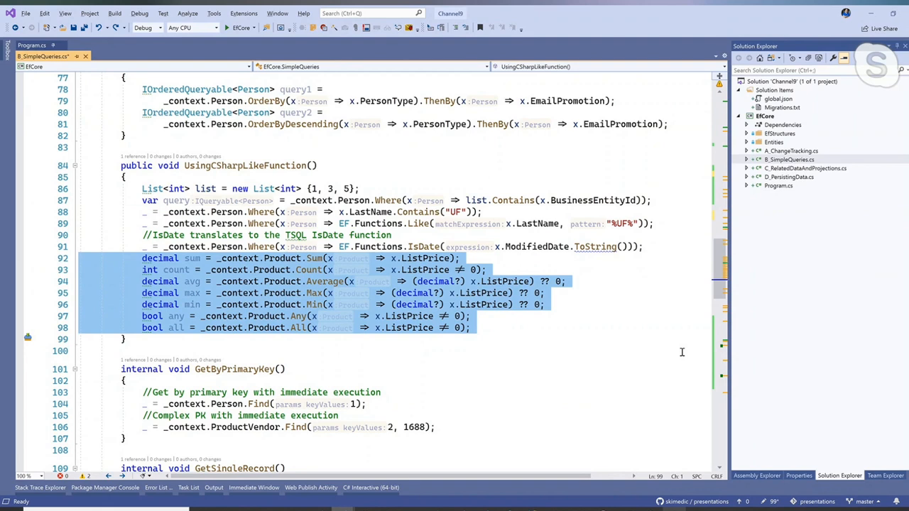
{"action": "left_click", "coordinate": [308, 269]}
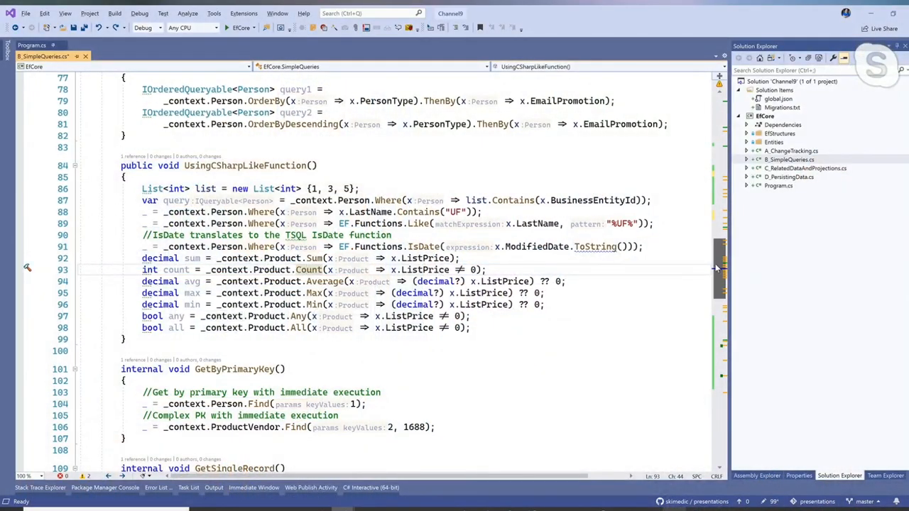
{"action": "scroll", "scroll_direction": "down", "scroll_amount": 3}
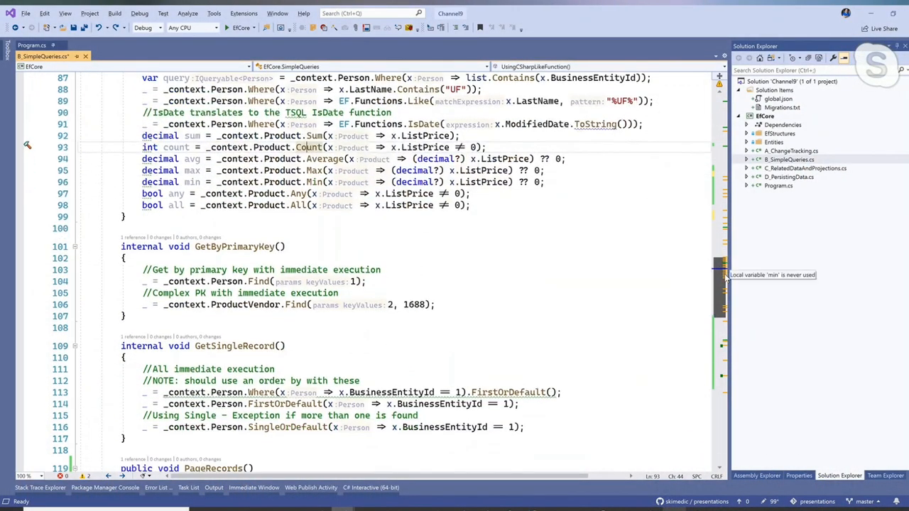
{"action": "scroll", "scroll_direction": "down", "scroll_amount": 3}
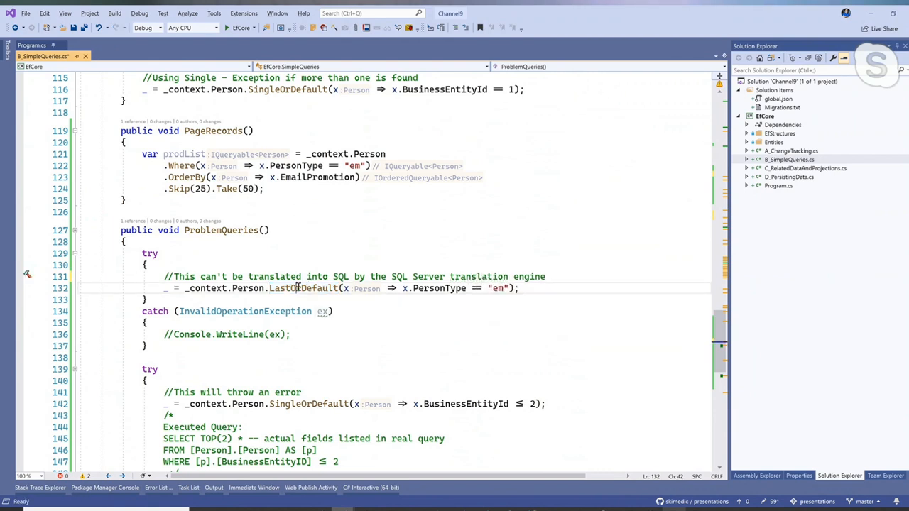
{"action": "mouse_move", "coordinate": [321, 311]}
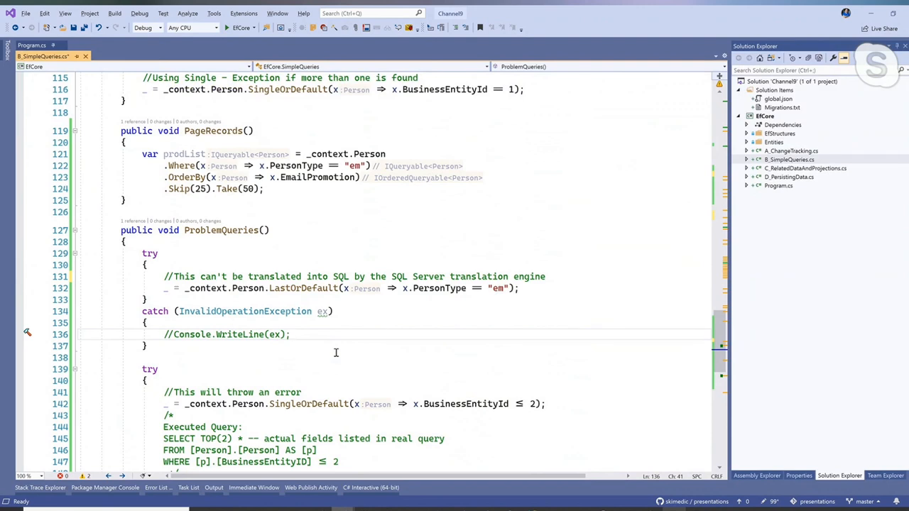
{"action": "left_click", "coordinate": [289, 334]}
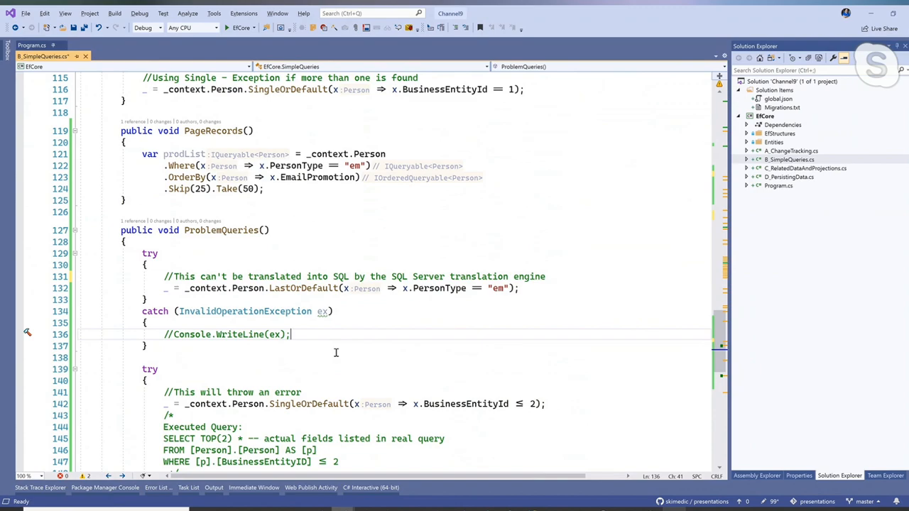
{"action": "scroll", "scroll_direction": "up", "scroll_amount": 3}
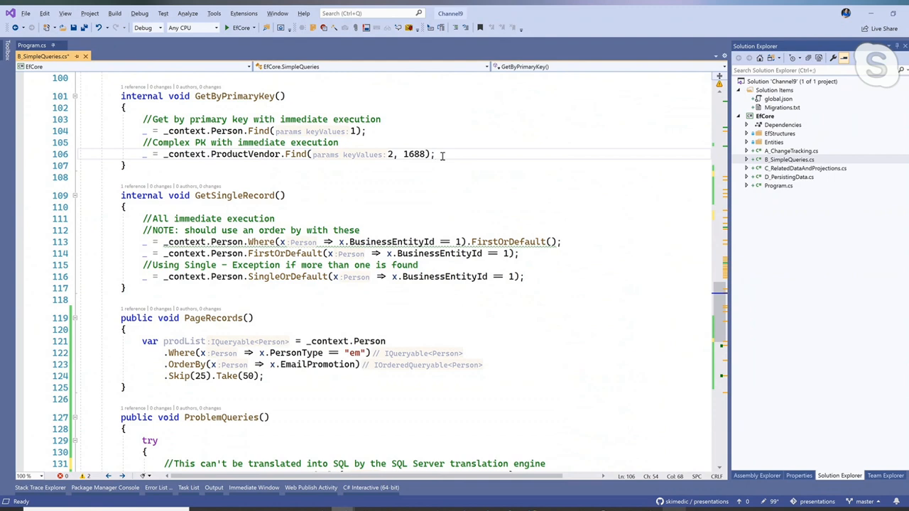
{"action": "mouse_move", "coordinate": [261, 242]}
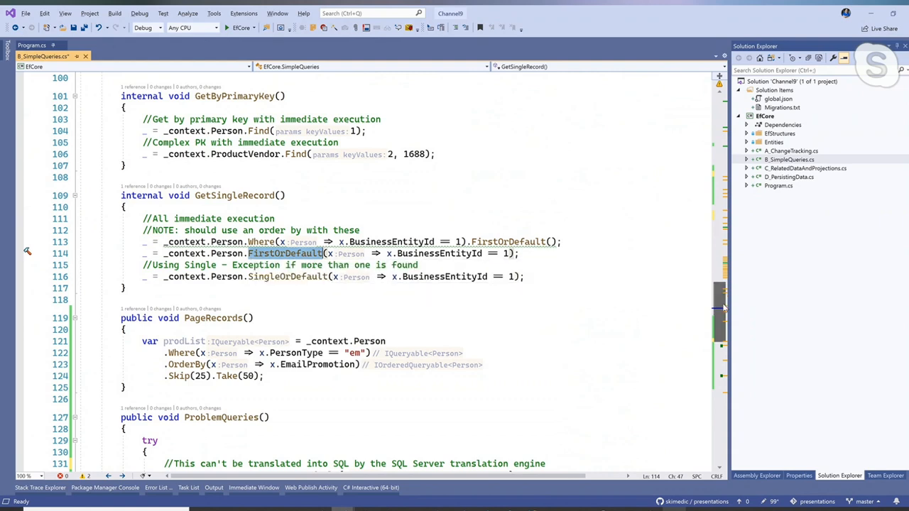
{"action": "scroll", "scroll_direction": "down", "scroll_amount": 3}
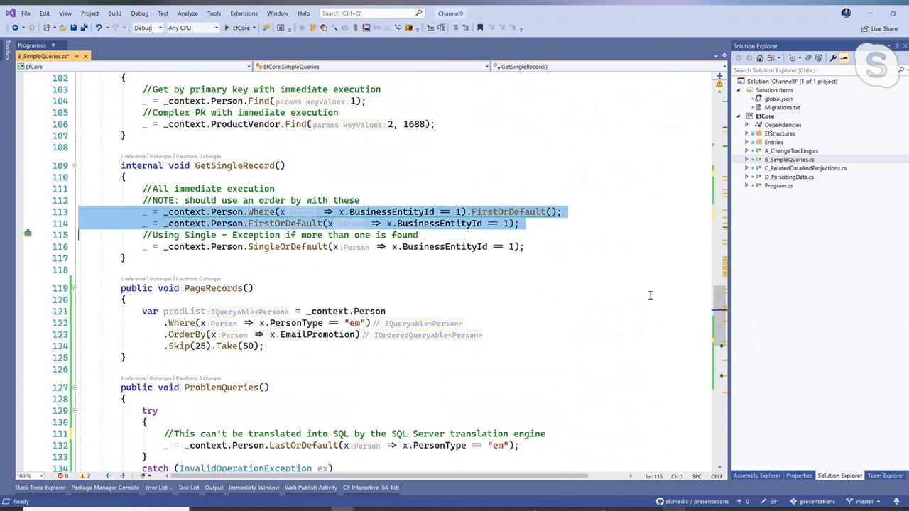
{"action": "mouse_move", "coordinate": [556, 272]}
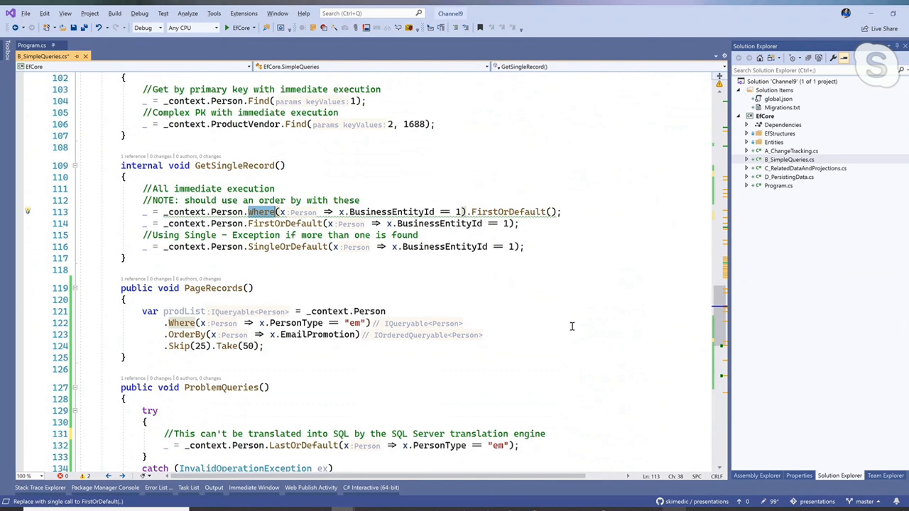
{"action": "mouse_move", "coordinate": [455, 221]}
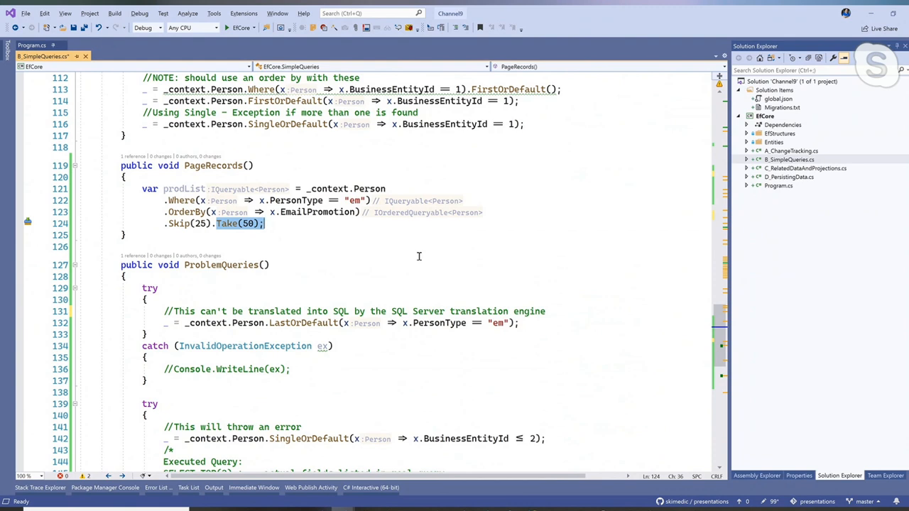
{"action": "mouse_move", "coordinate": [379, 241]}
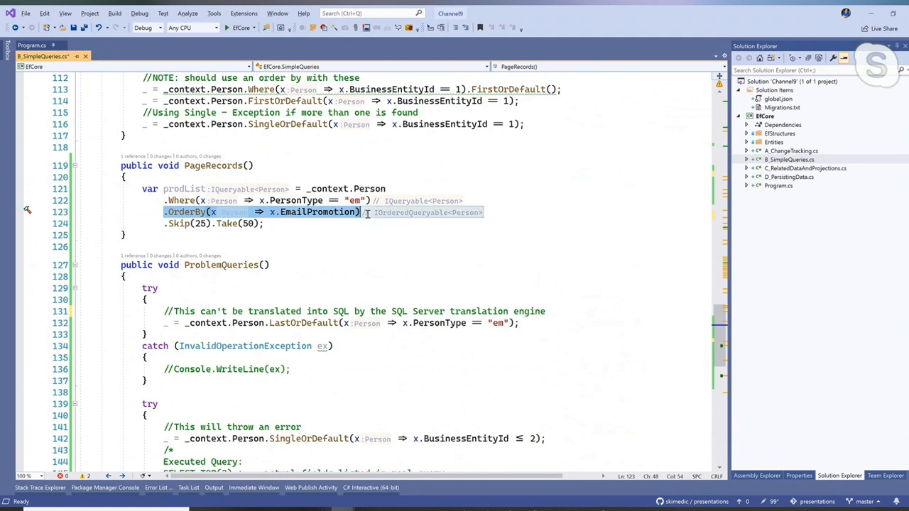
{"action": "left_click", "coordinate": [264, 223]}
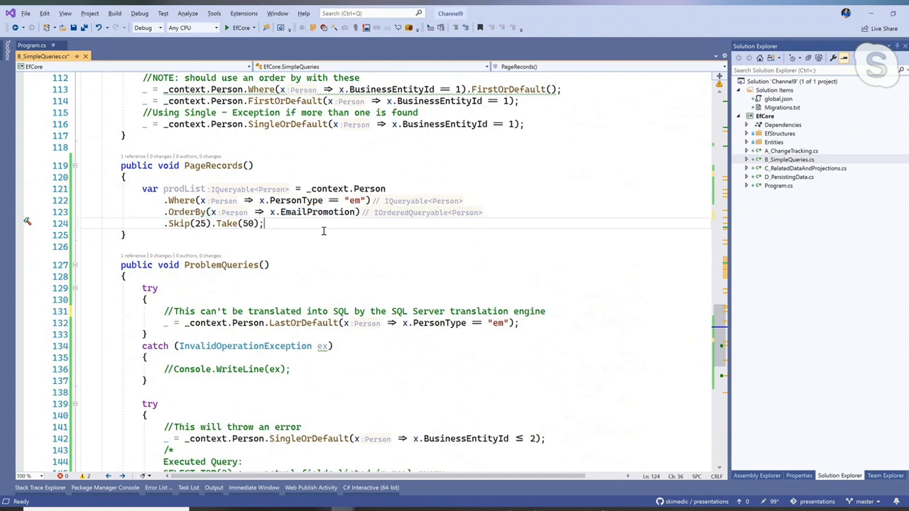